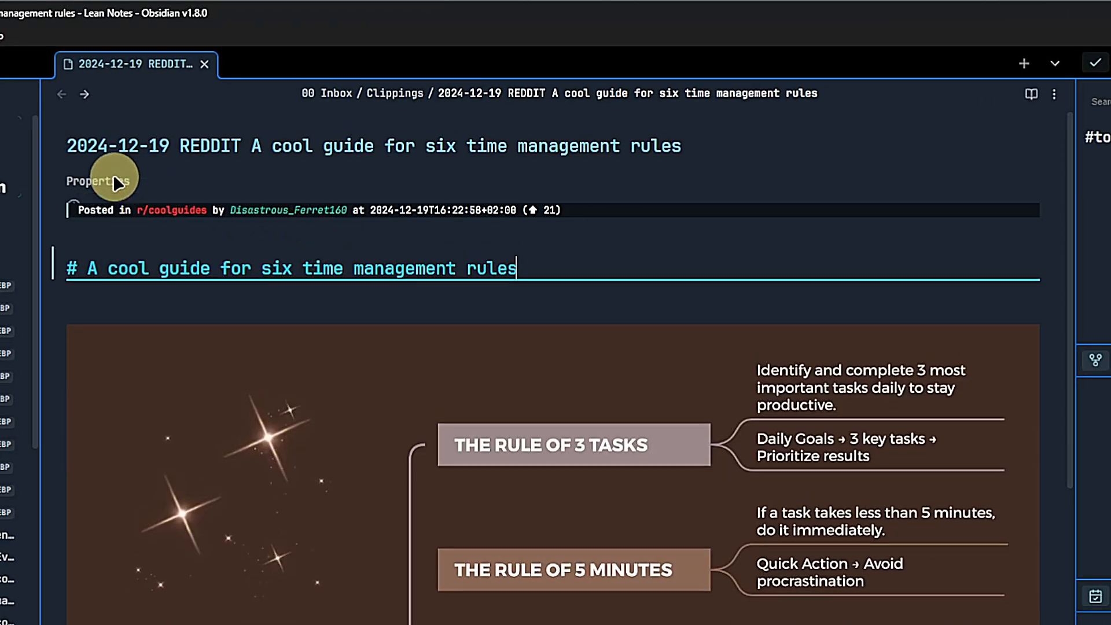
Copy the reddit tag from the expanded properties and paste 'reddit' into the note
left_click(97, 181)
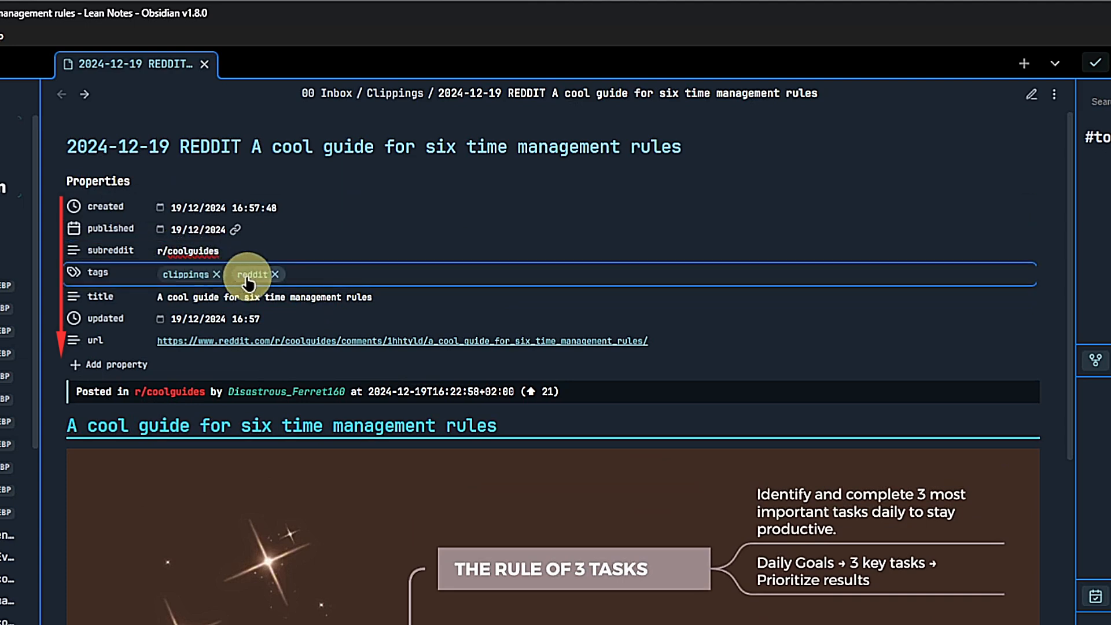
right_click(253, 274)
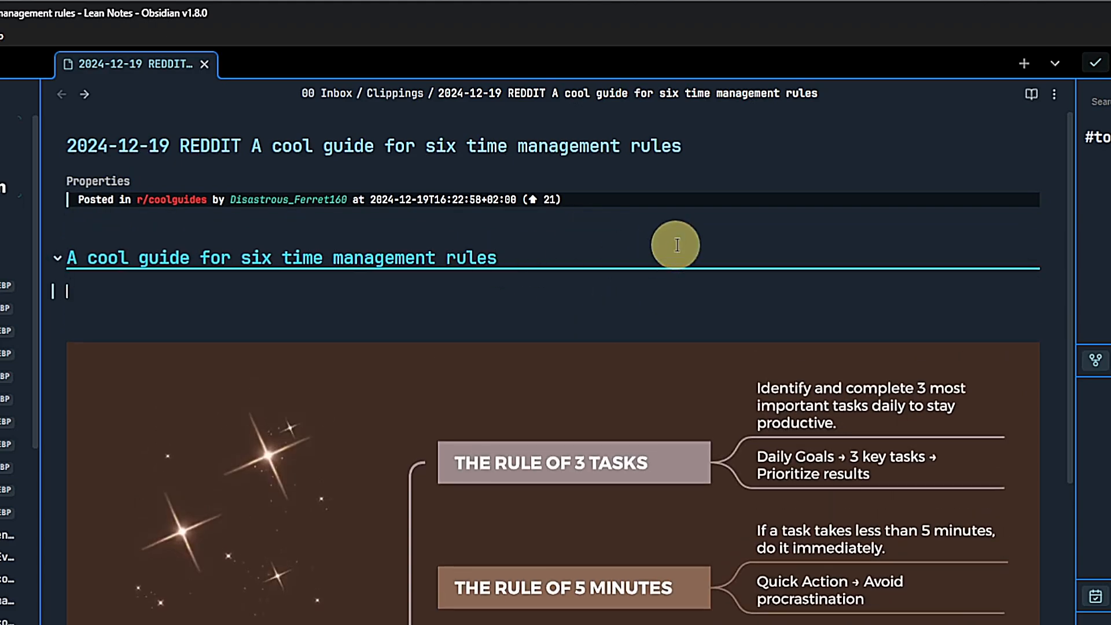
type("reddit")
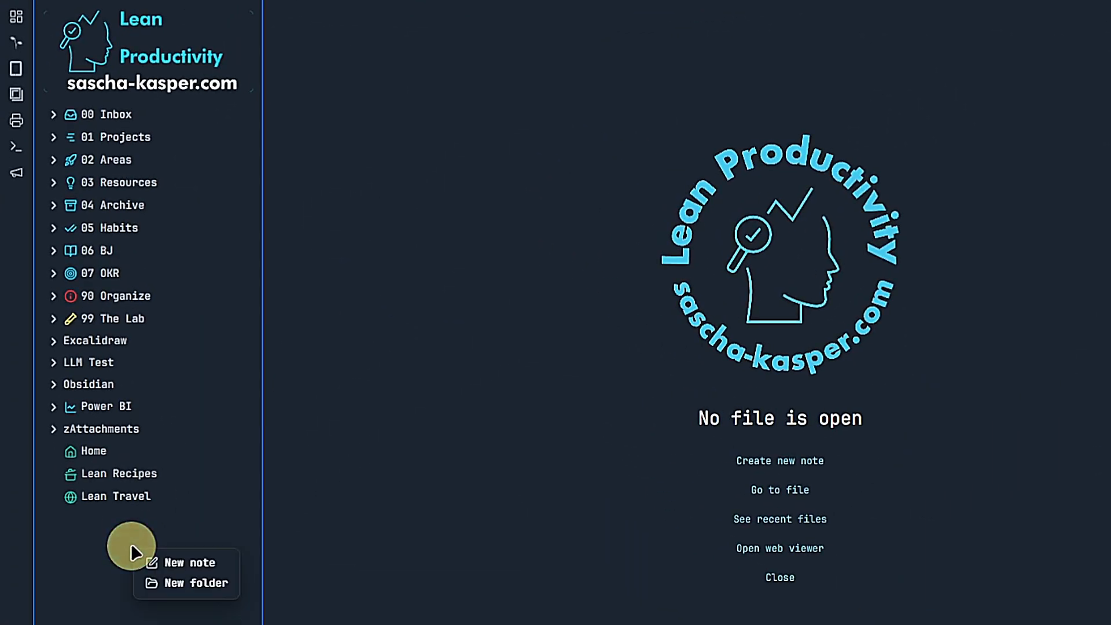
Dismiss stray file-tree menus and expand the 00 Inbox folder to reach the clippings
right_click(81, 363)
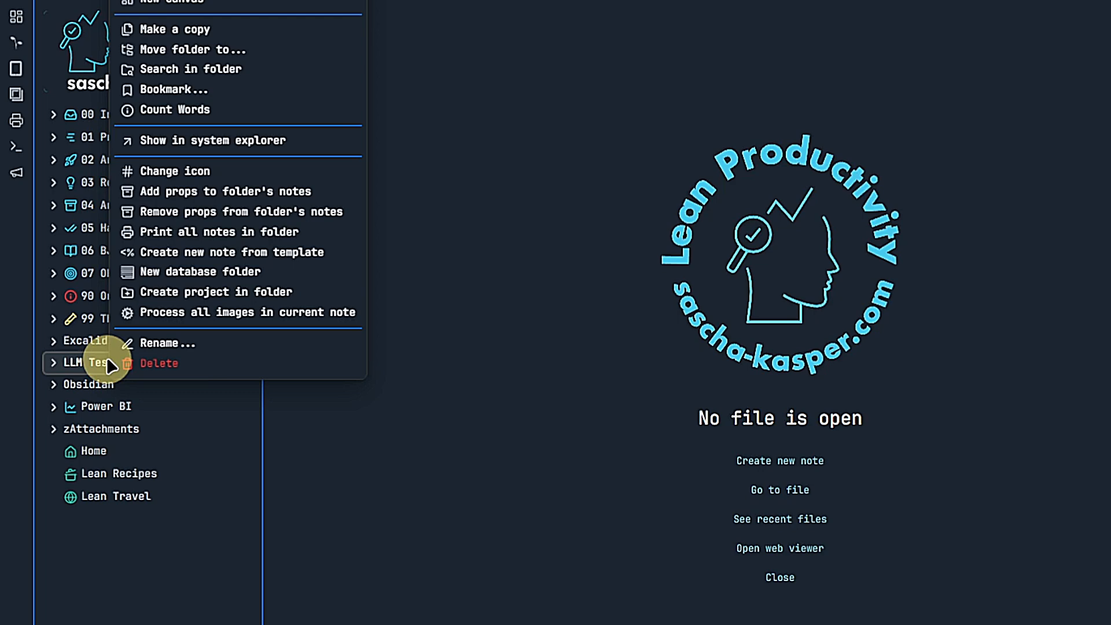
left_click(477, 386)
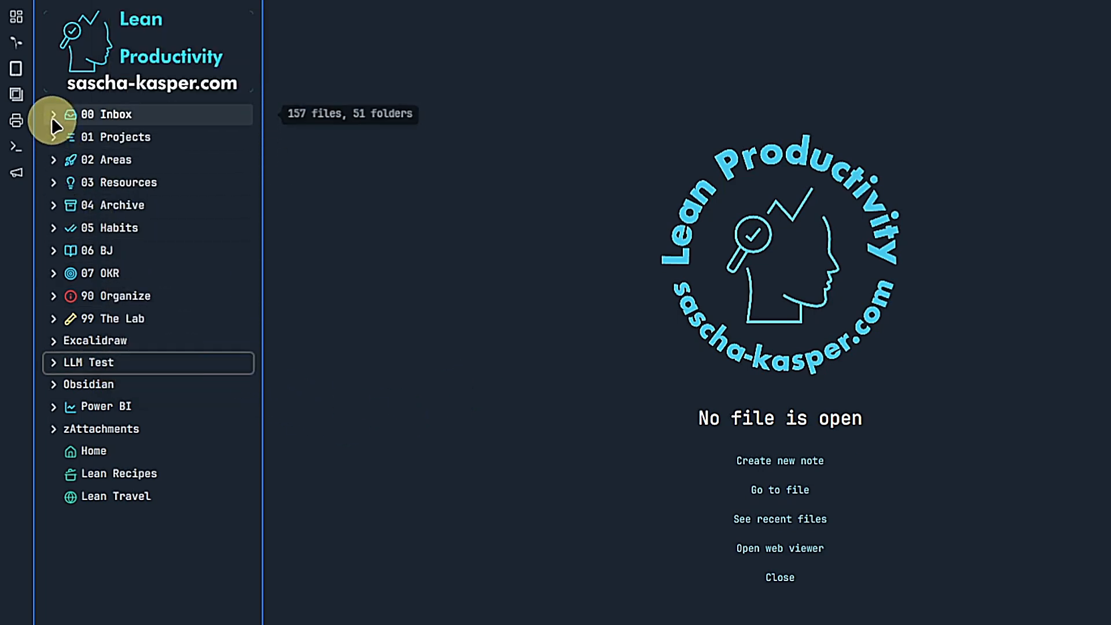
left_click(53, 114)
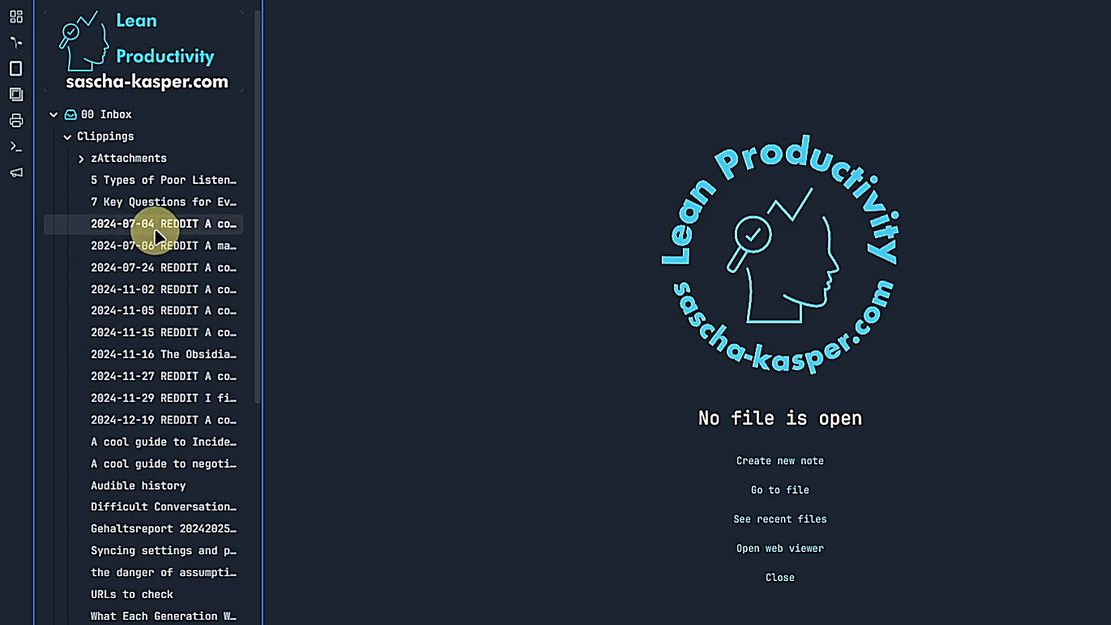
Group the 2024-07-04 to 2024-11-16 clippings into a new 'Smart infographics' folder
left_click(164, 224)
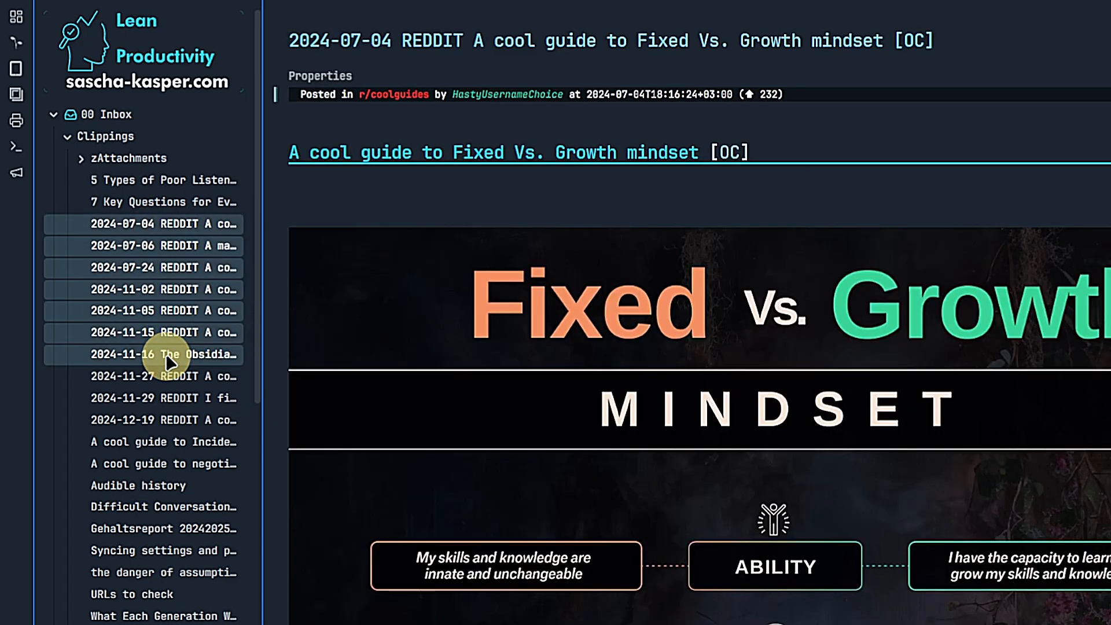
right_click(168, 354)
type("Smart infographics")
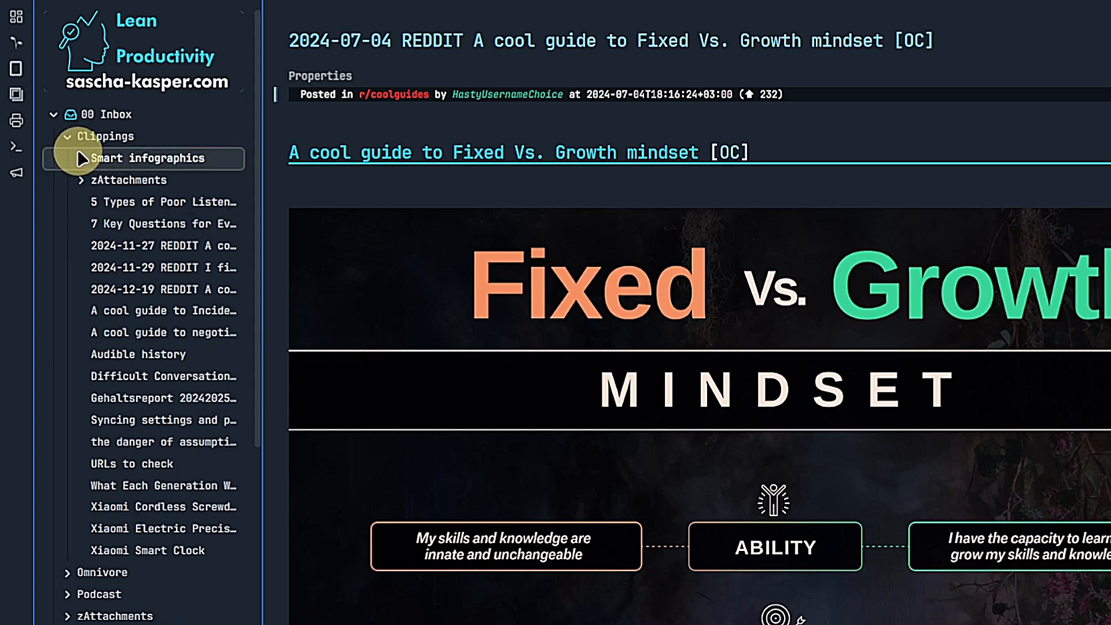
left_click(81, 158)
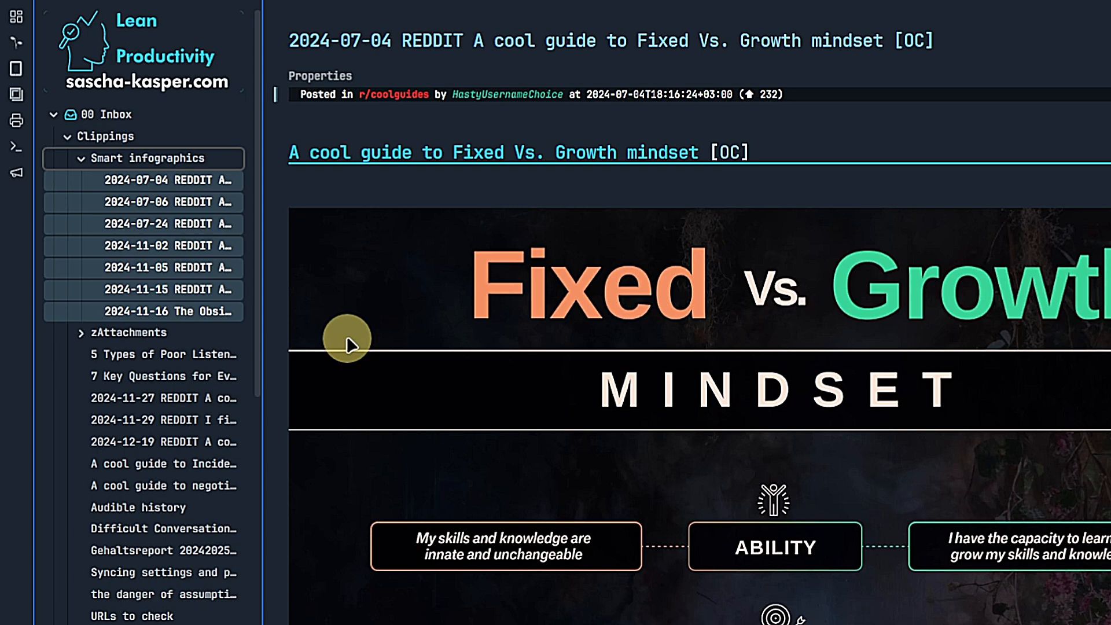
mouse_move(294, 271)
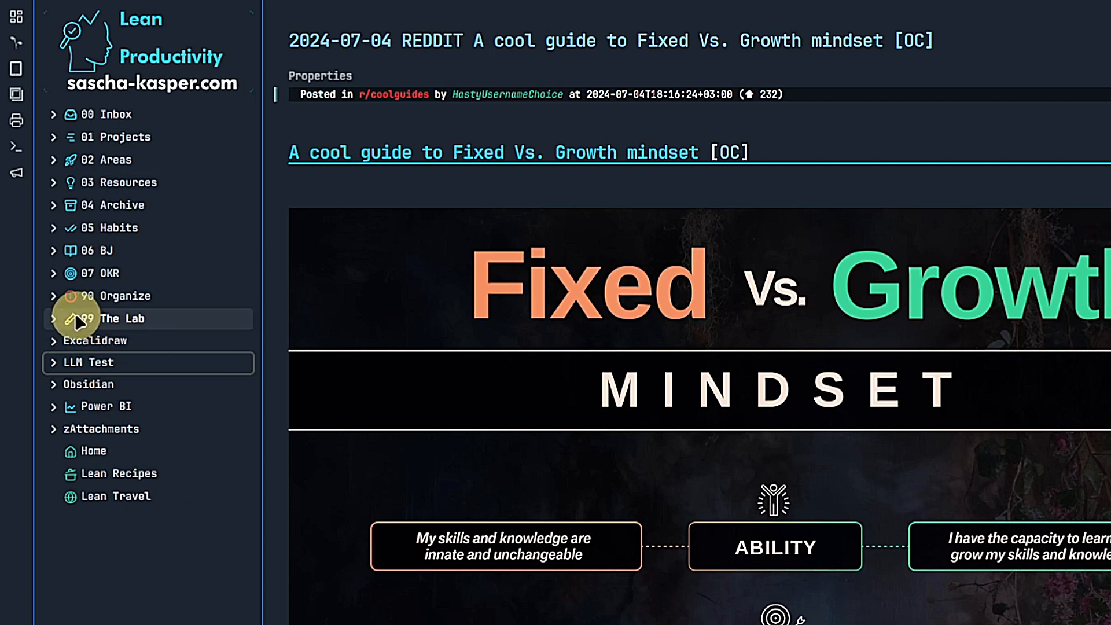
Drag demo note from 99 The Lab into Clippings' zAttachments and open a clipping there
left_click(53, 319)
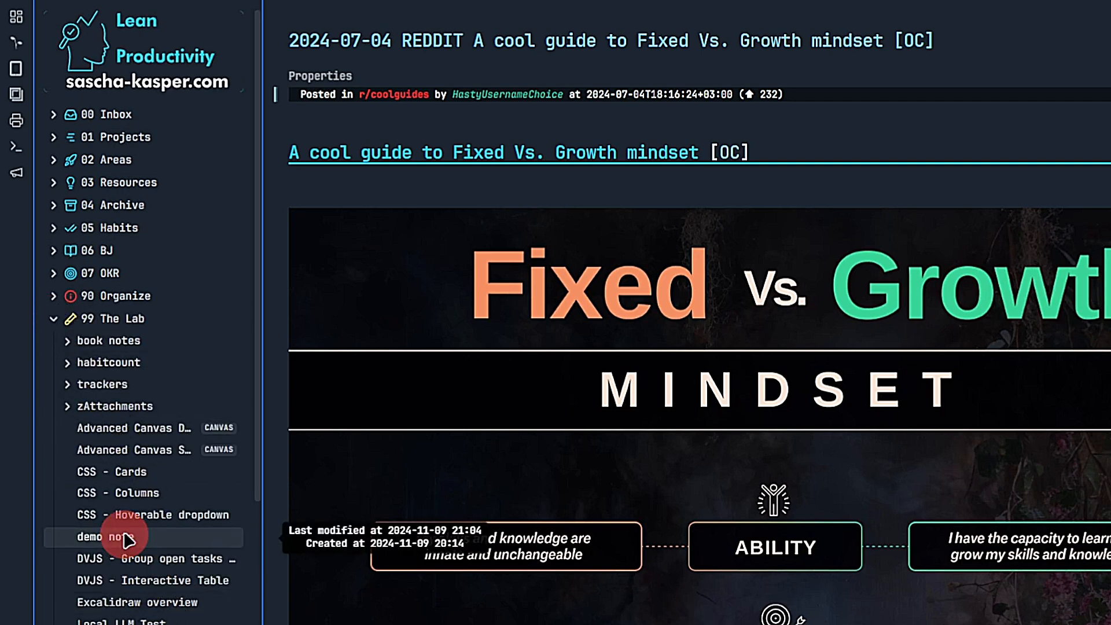
left_click_drag(124, 536, 114, 159)
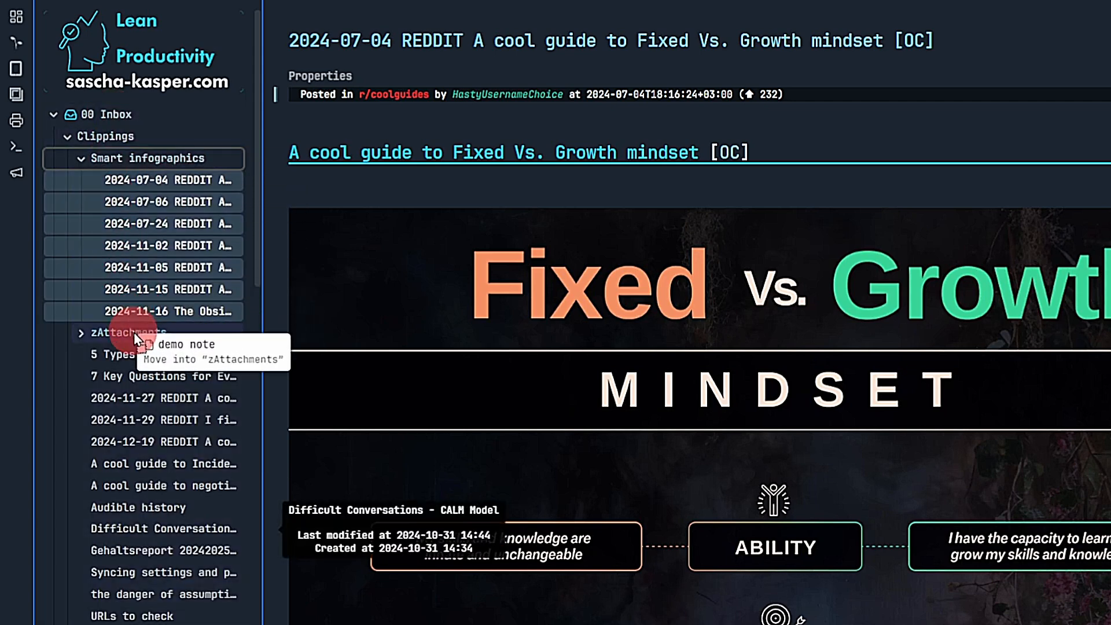
left_click(81, 334)
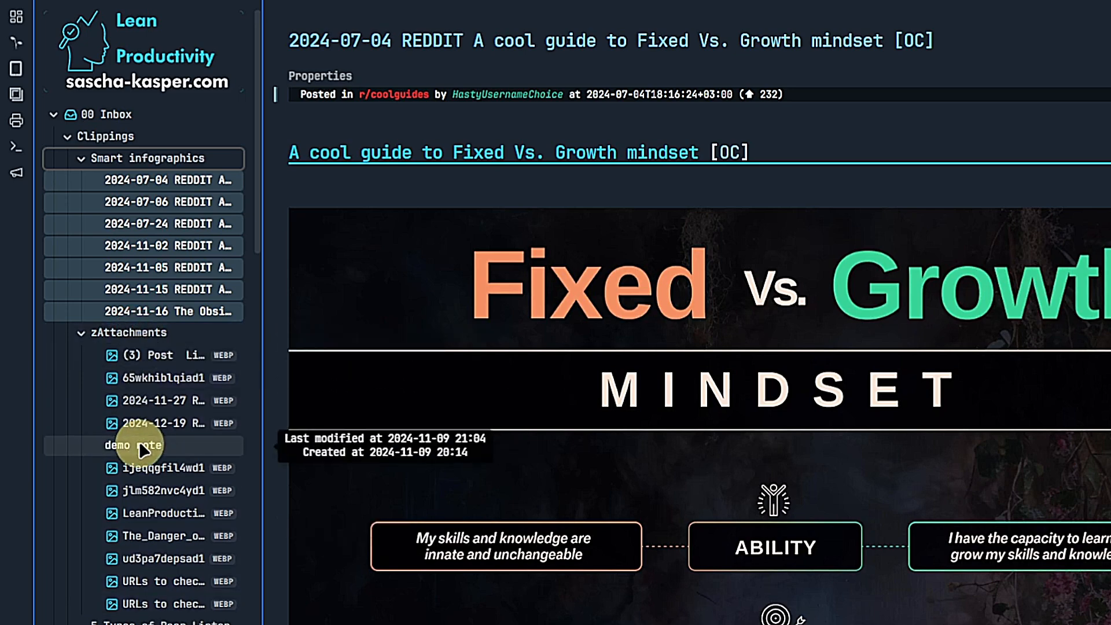
left_click(132, 446)
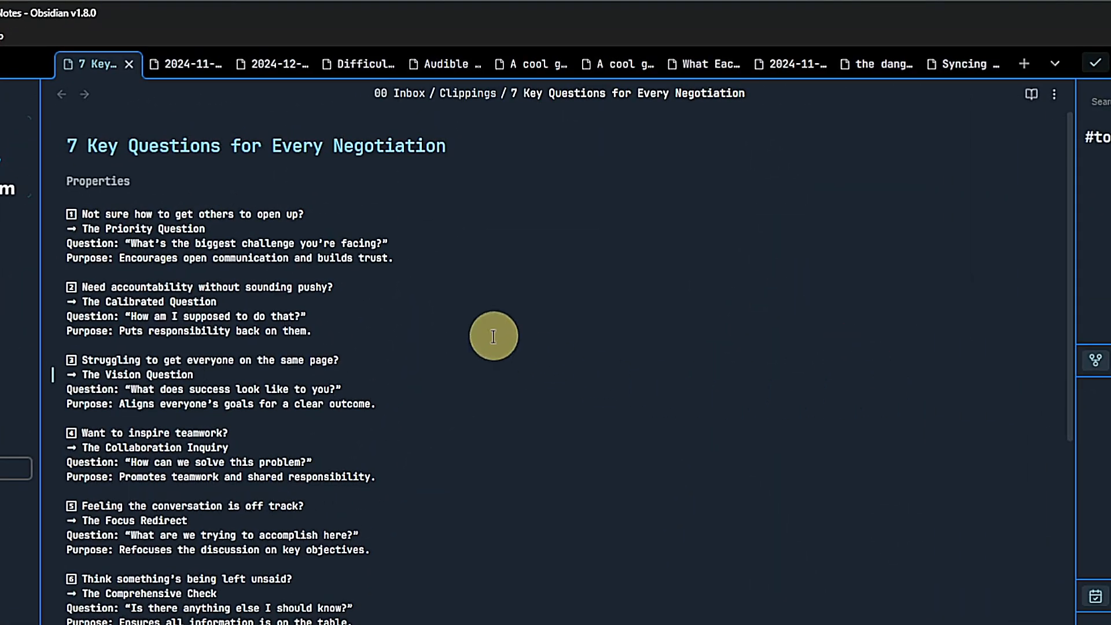
mouse_move(213, 67)
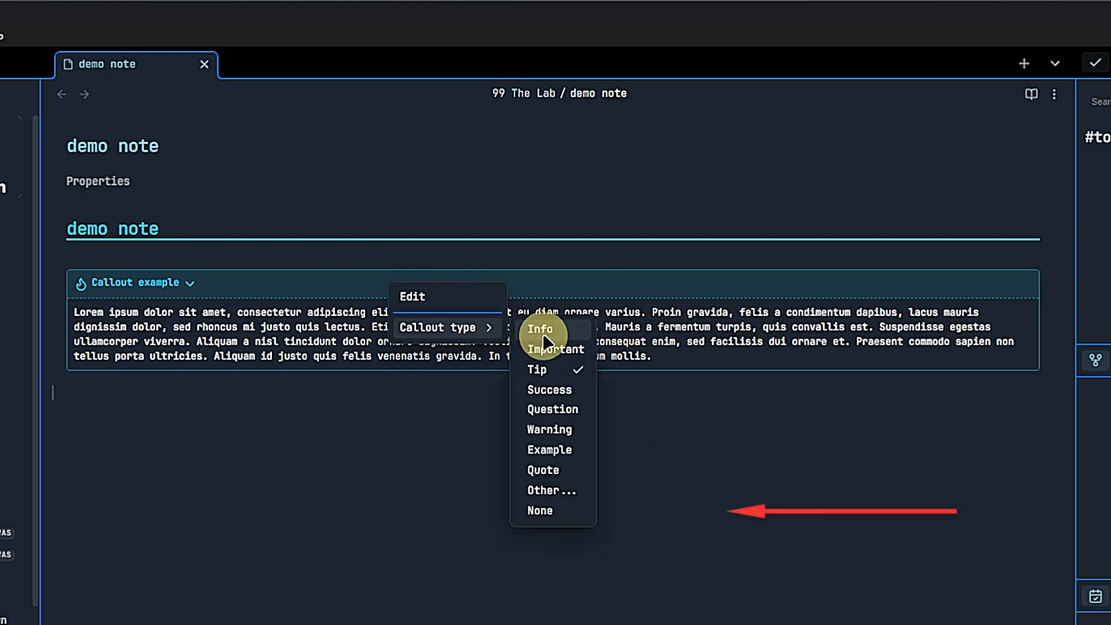
mouse_move(569, 501)
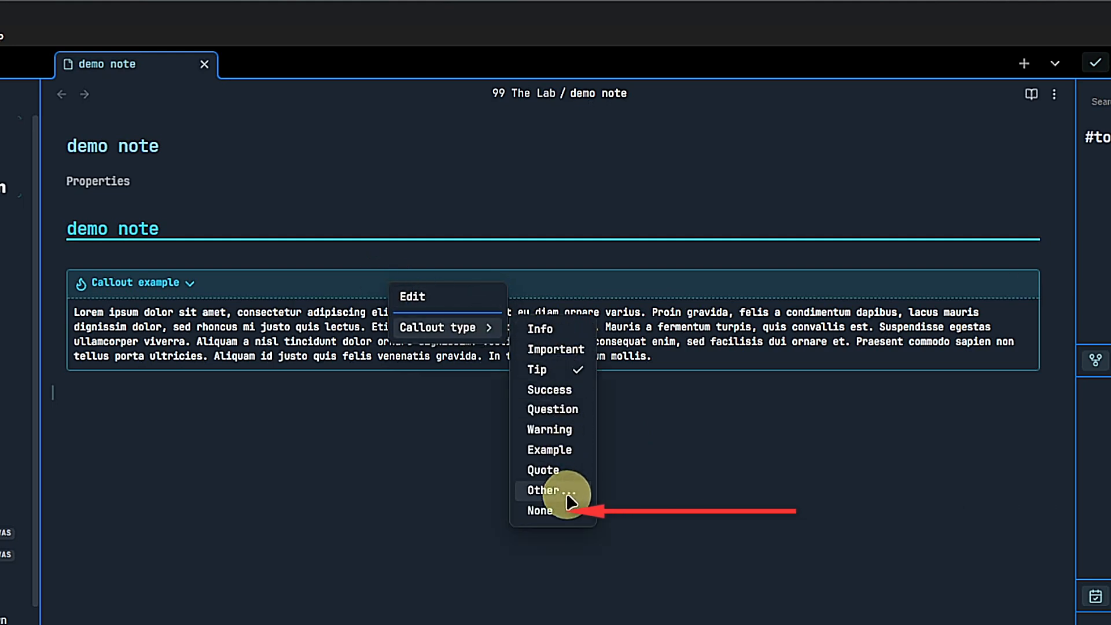
Set the Callout example block's callout type to None
left_click(541, 512)
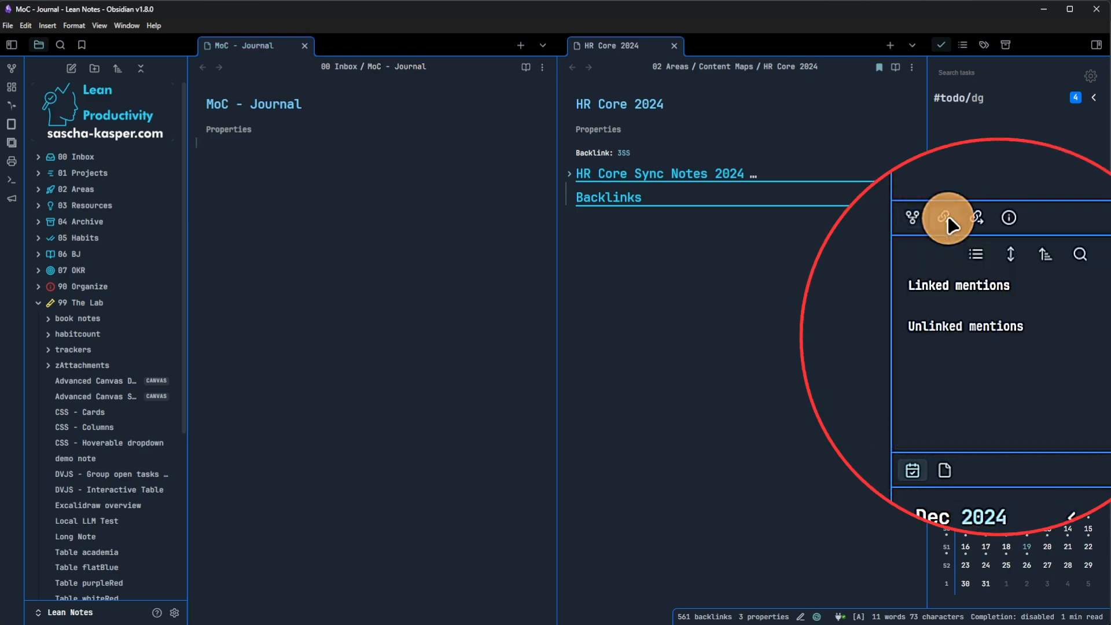
Show the local graph panel and review the Backlinks core plugin settings
left_click(943, 217)
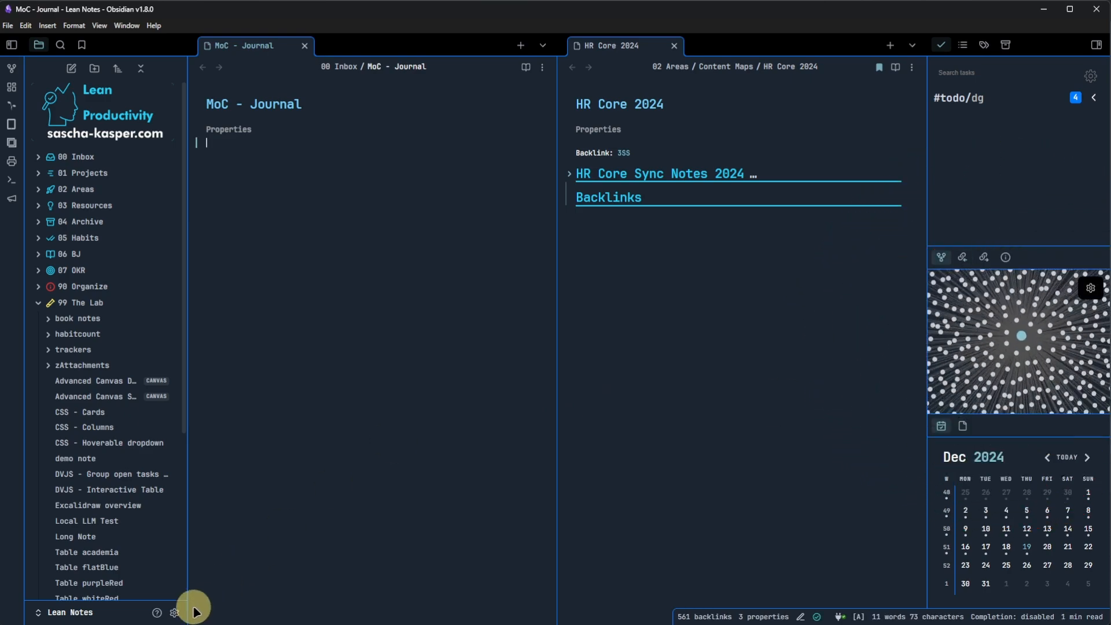
left_click(174, 612)
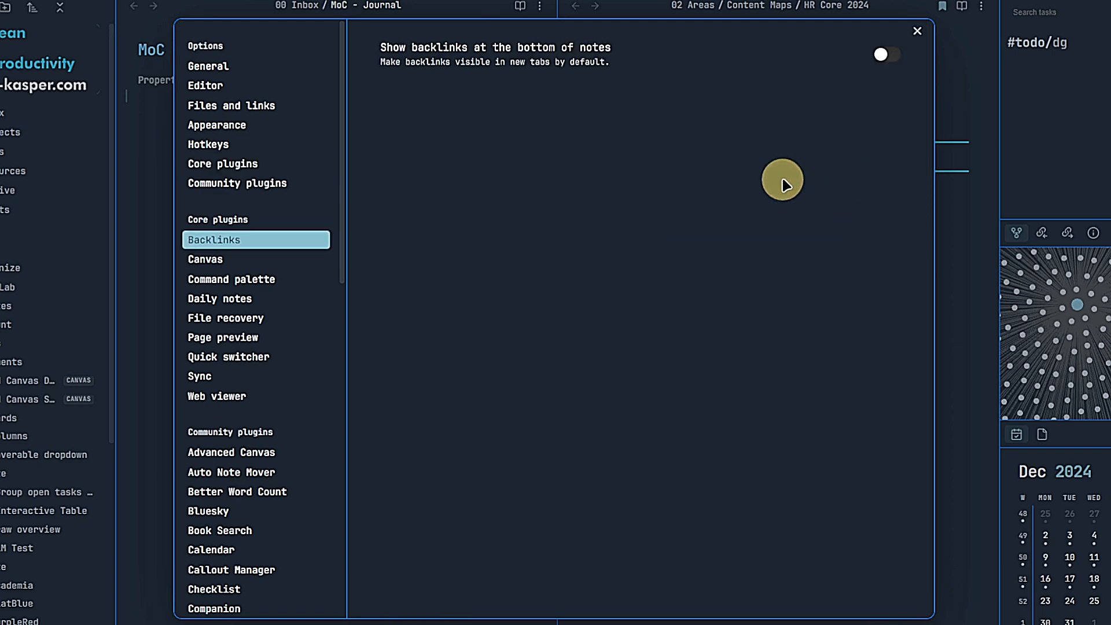
left_click(888, 53)
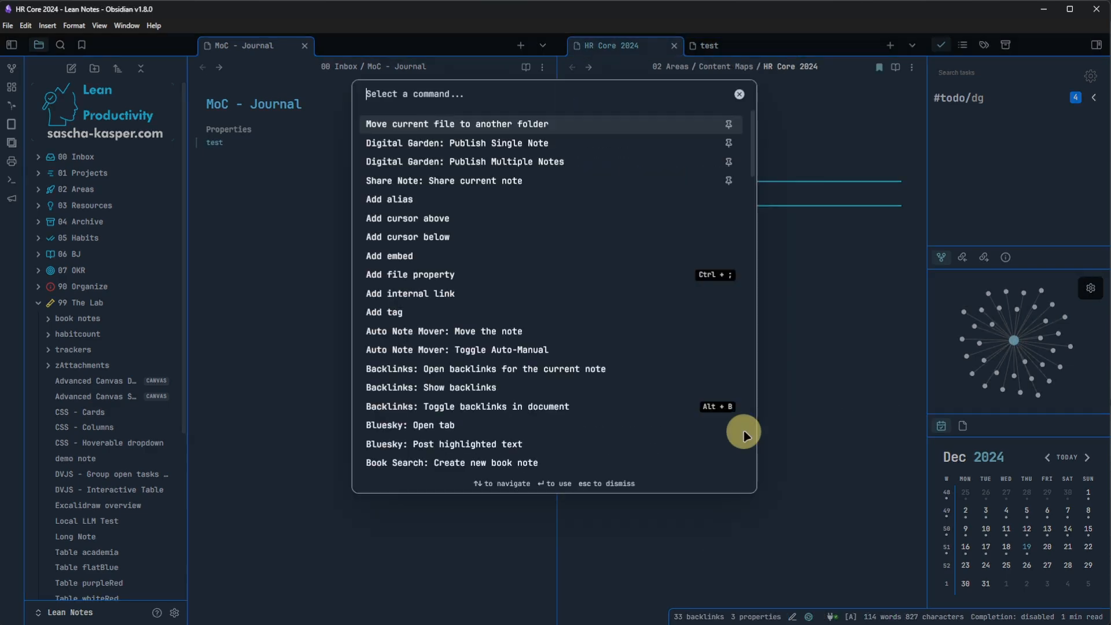
Run 'Backlinks: Toggle backlinks in document' via 'backl' and view HR Core 2024's linked mentions
type("backl")
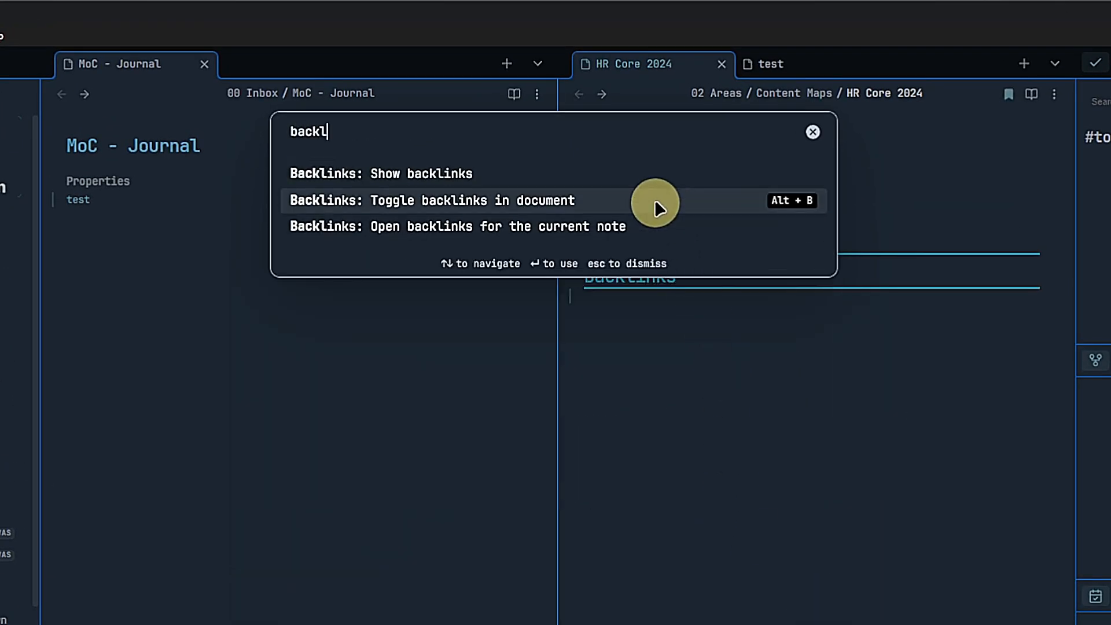
left_click(448, 201)
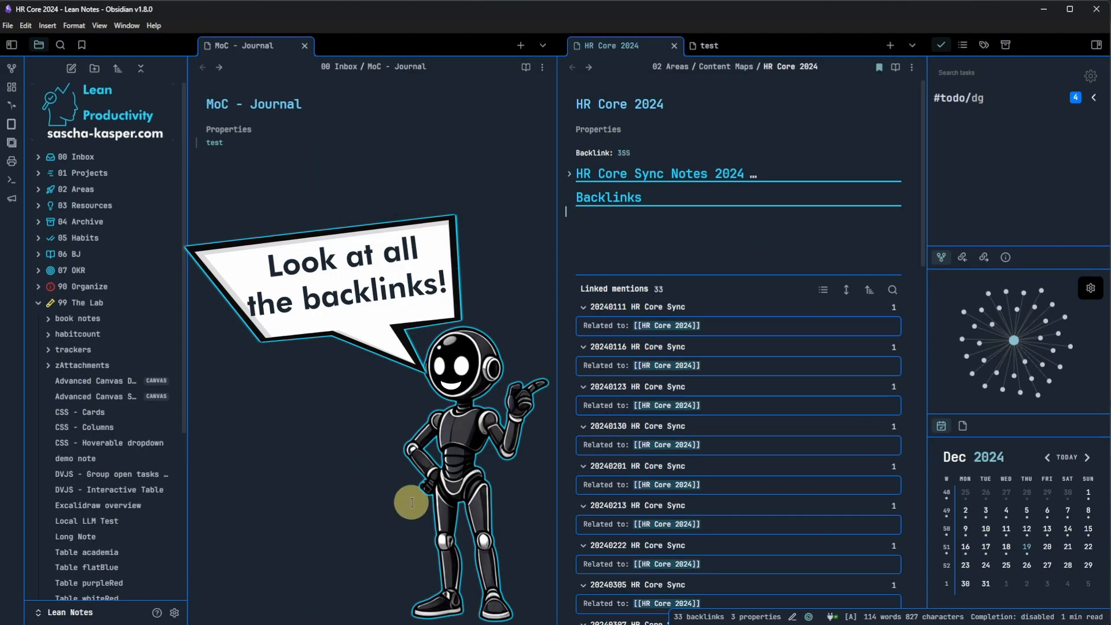
scroll("down", 3)
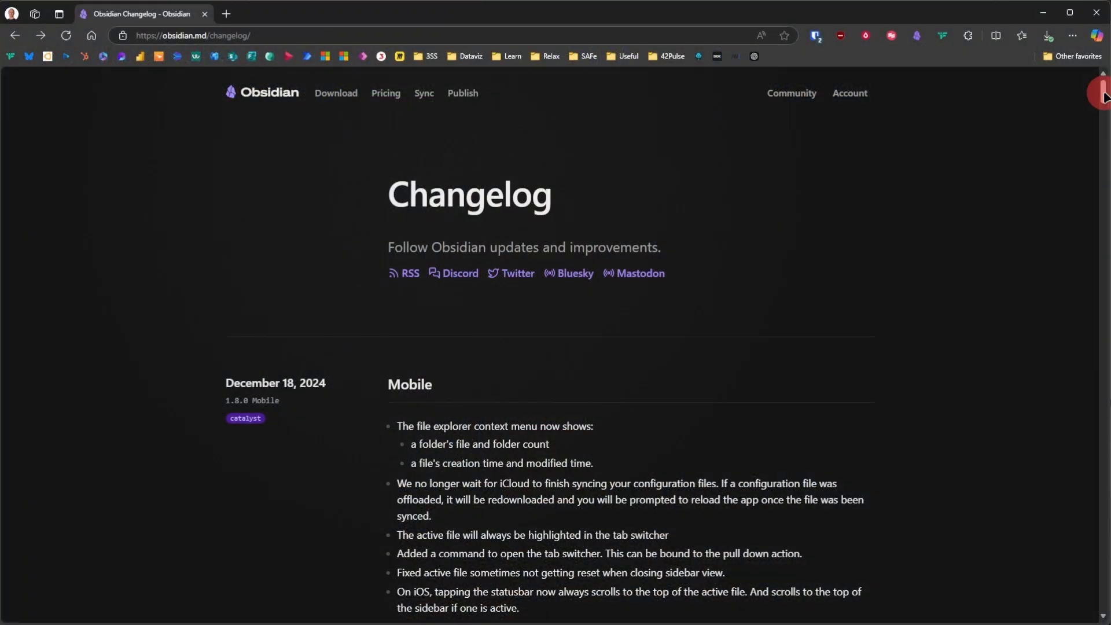
Scroll the 1.8.0 Desktop notes through New and Improved down to Bug fixes
scroll("down", 3)
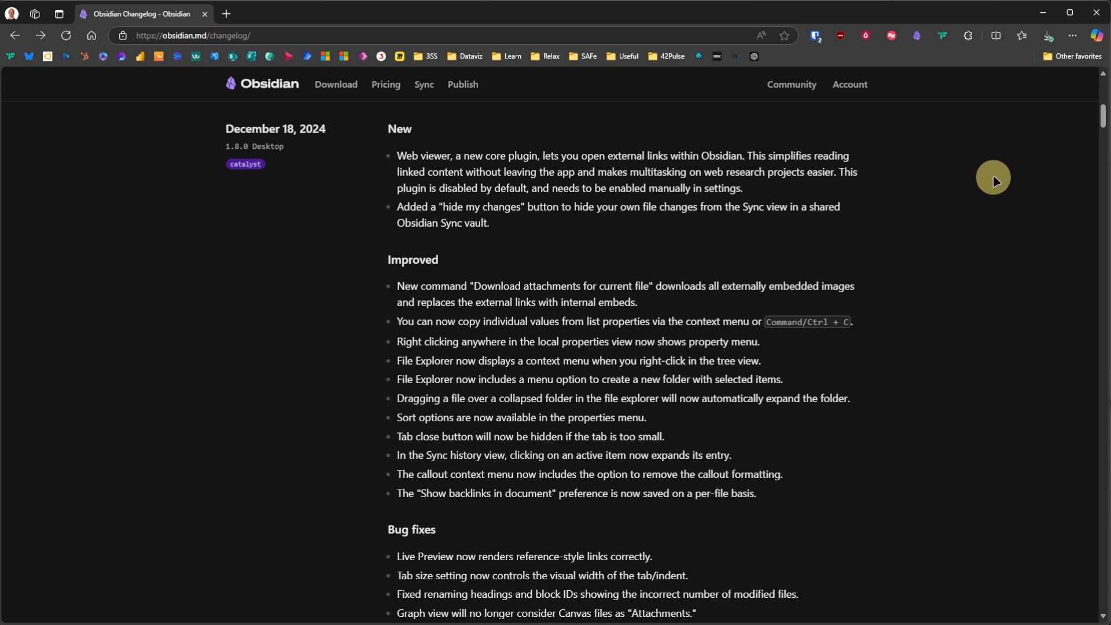
scroll("down", 3)
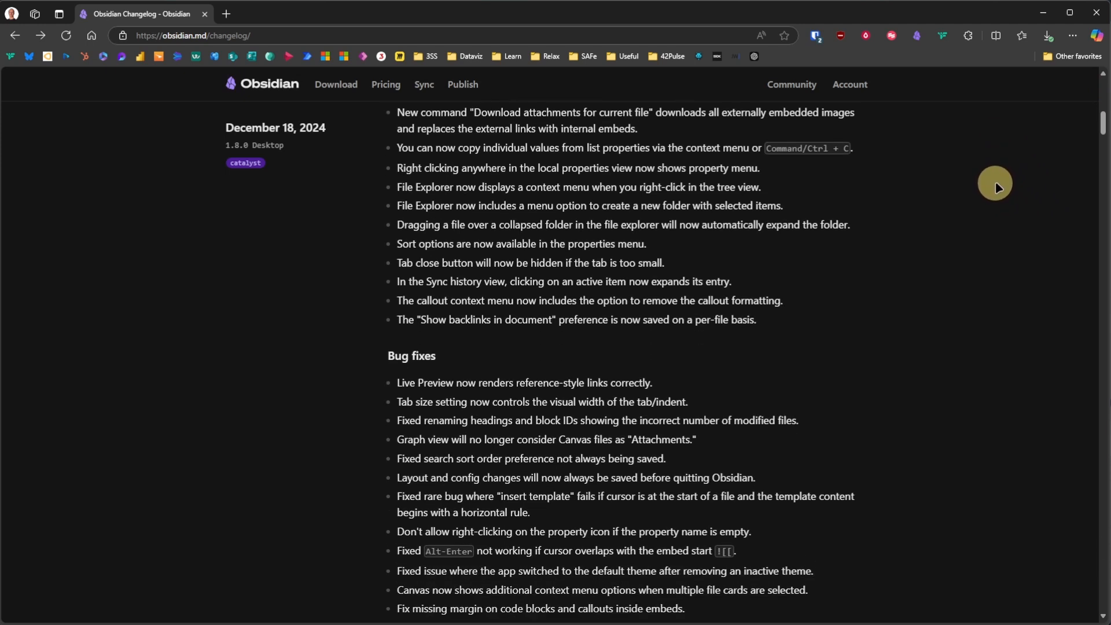
scroll("down", 3)
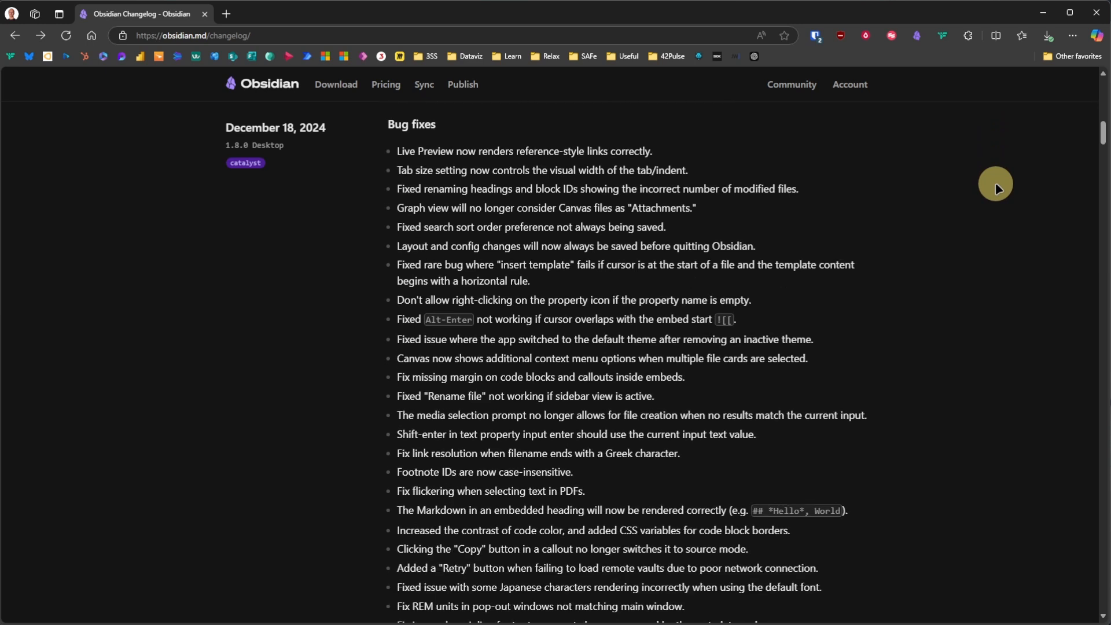
mouse_move(973, 414)
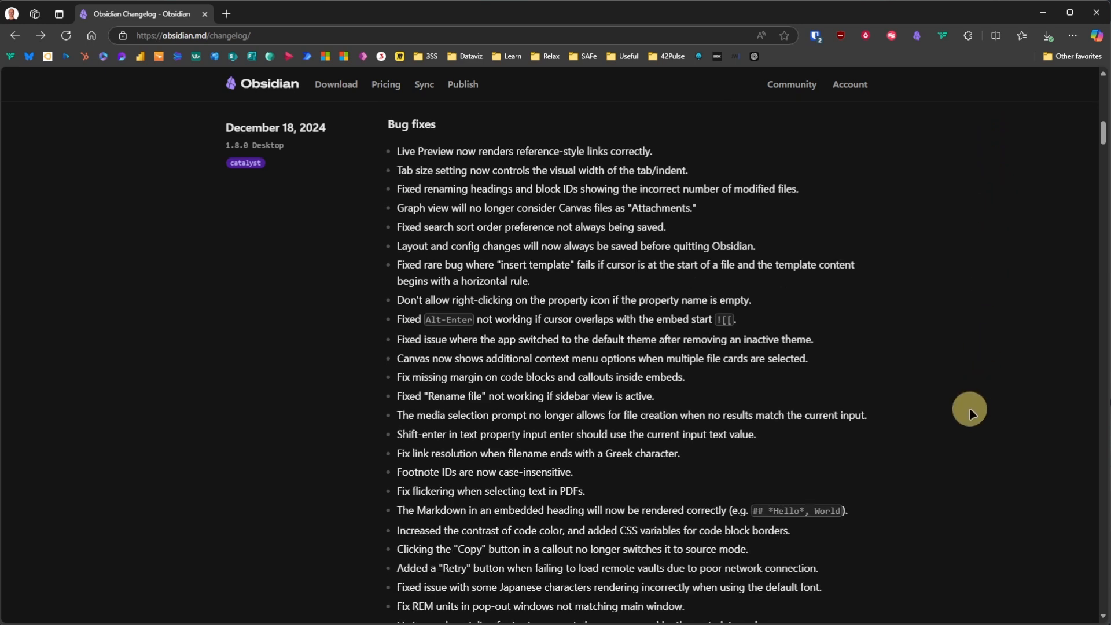